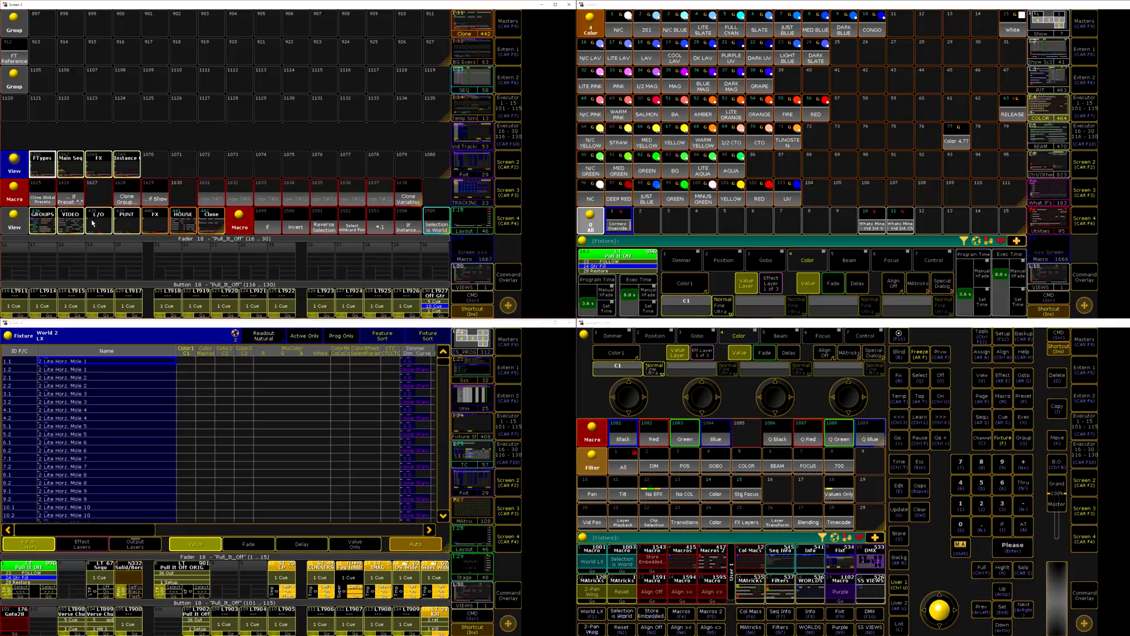
pyautogui.moveTo(405, 222)
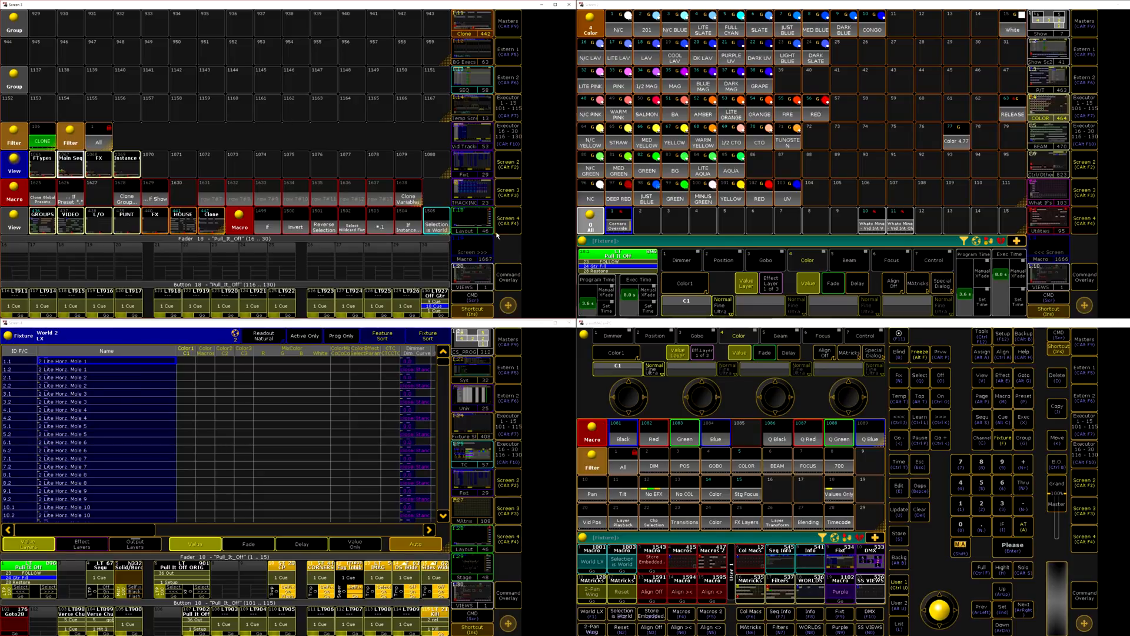
pyautogui.moveTo(413, 114)
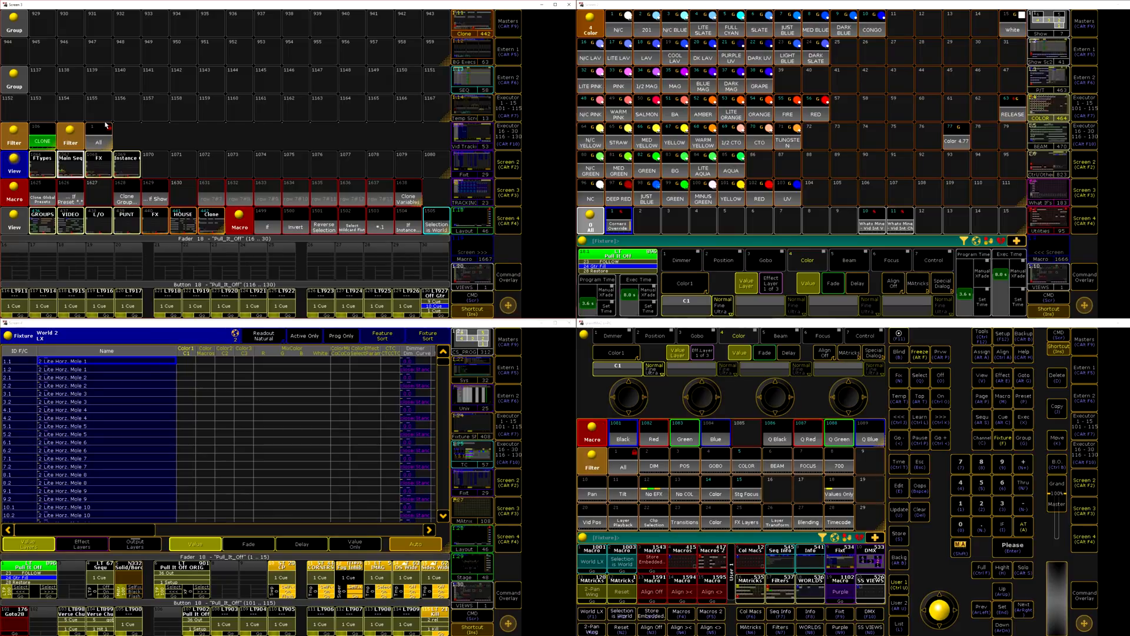
pyautogui.moveTo(461, 252)
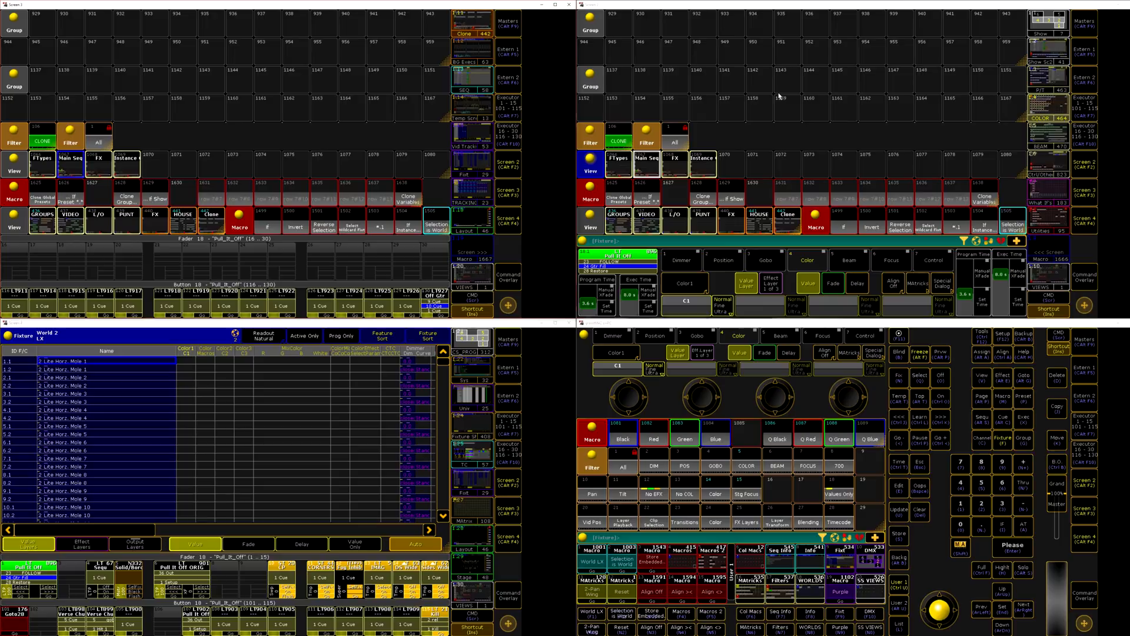
pyautogui.moveTo(525, 43)
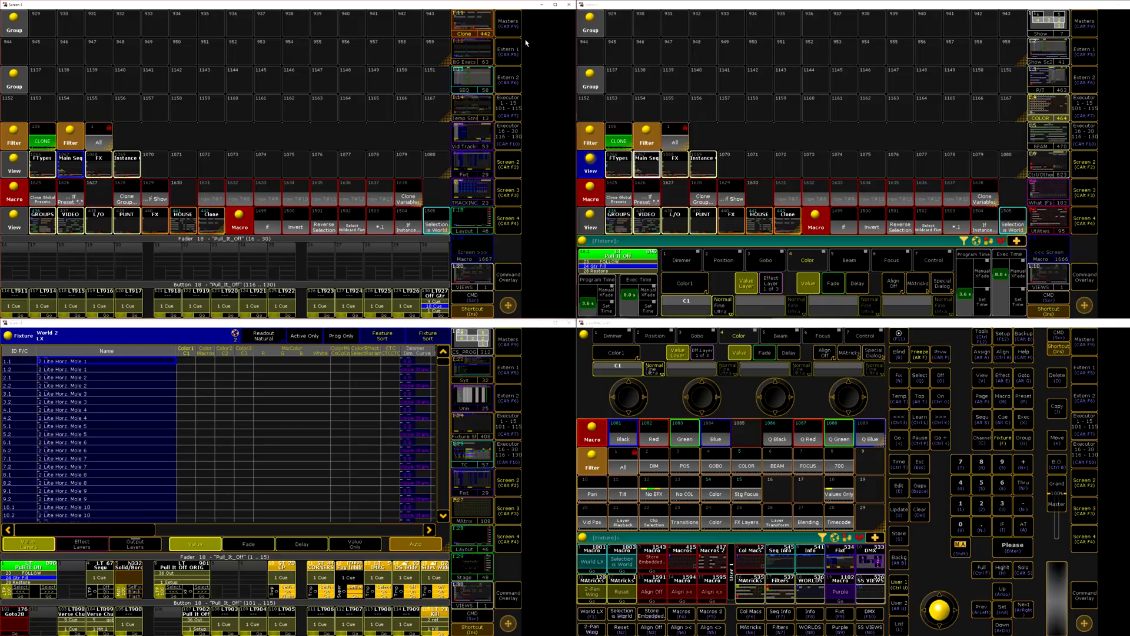
pyautogui.moveTo(913, 120)
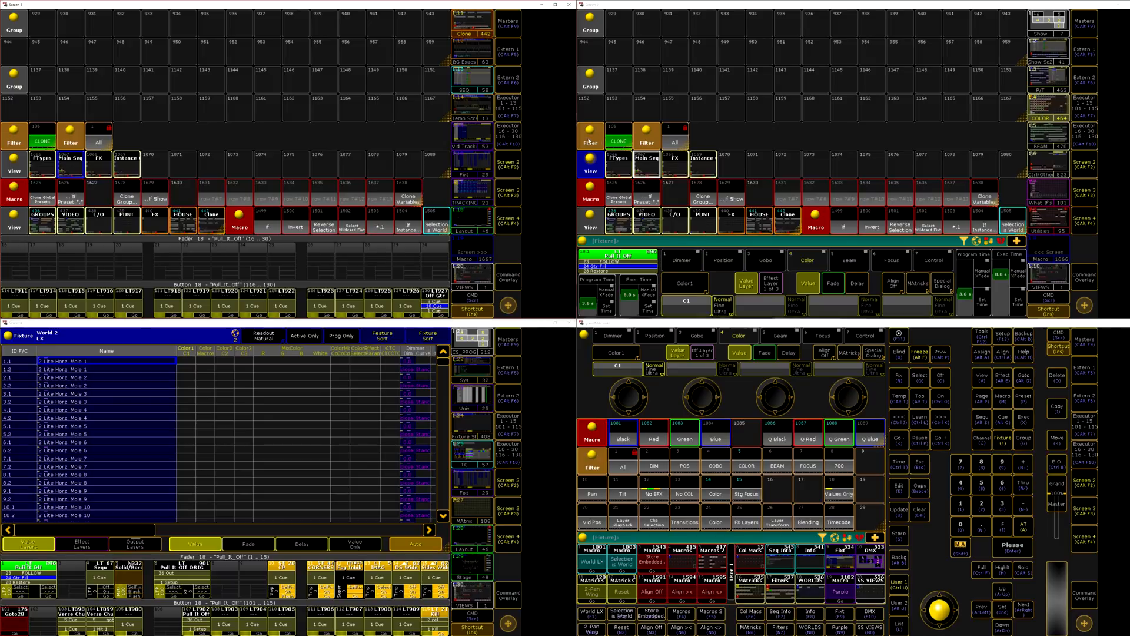
pyautogui.moveTo(916, 109)
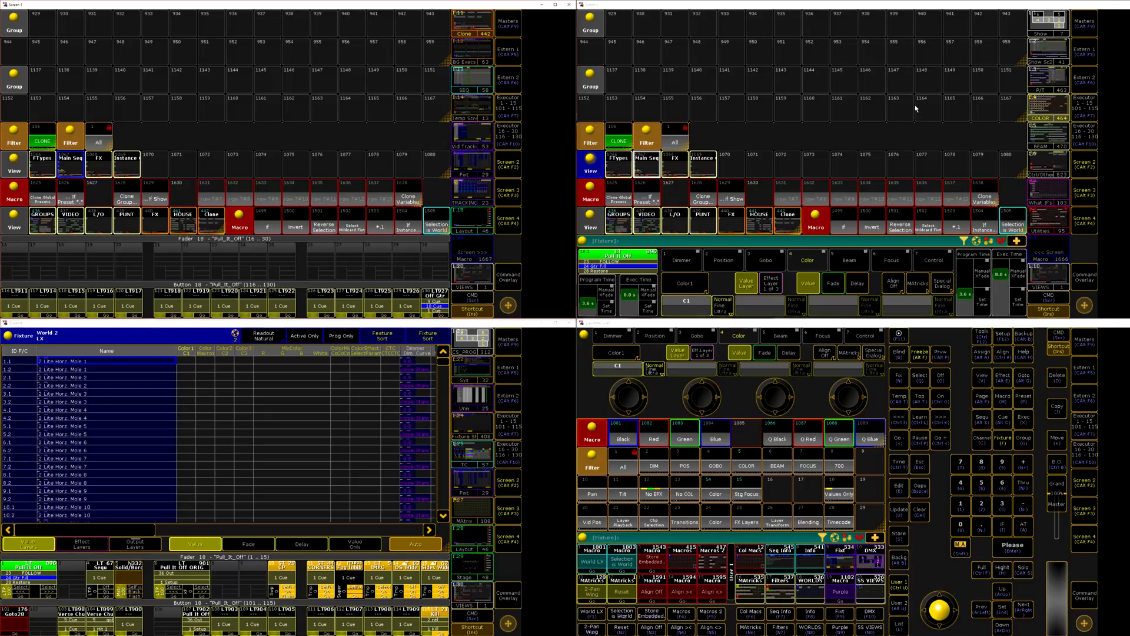
pyautogui.moveTo(581, 85)
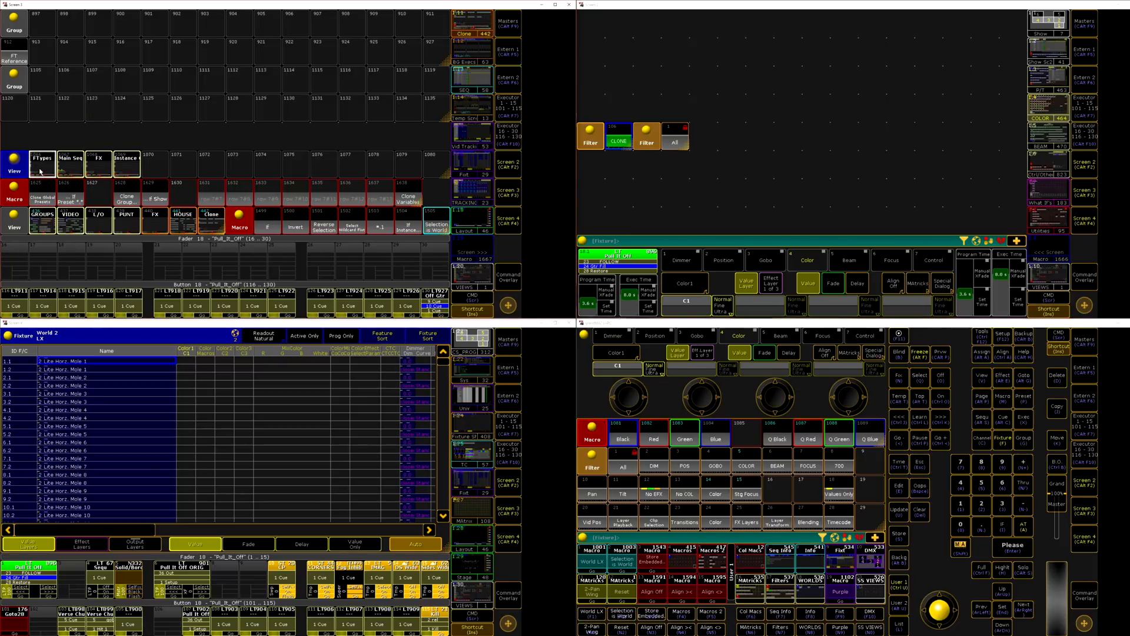
pyautogui.moveTo(771, 84)
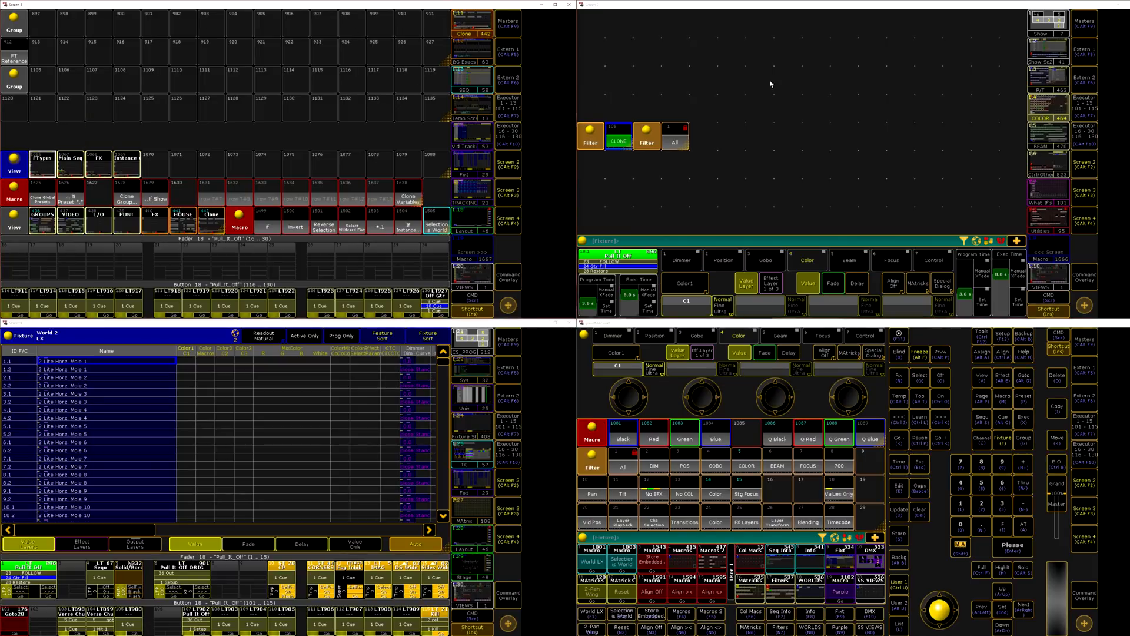
pyautogui.moveTo(1019, 261)
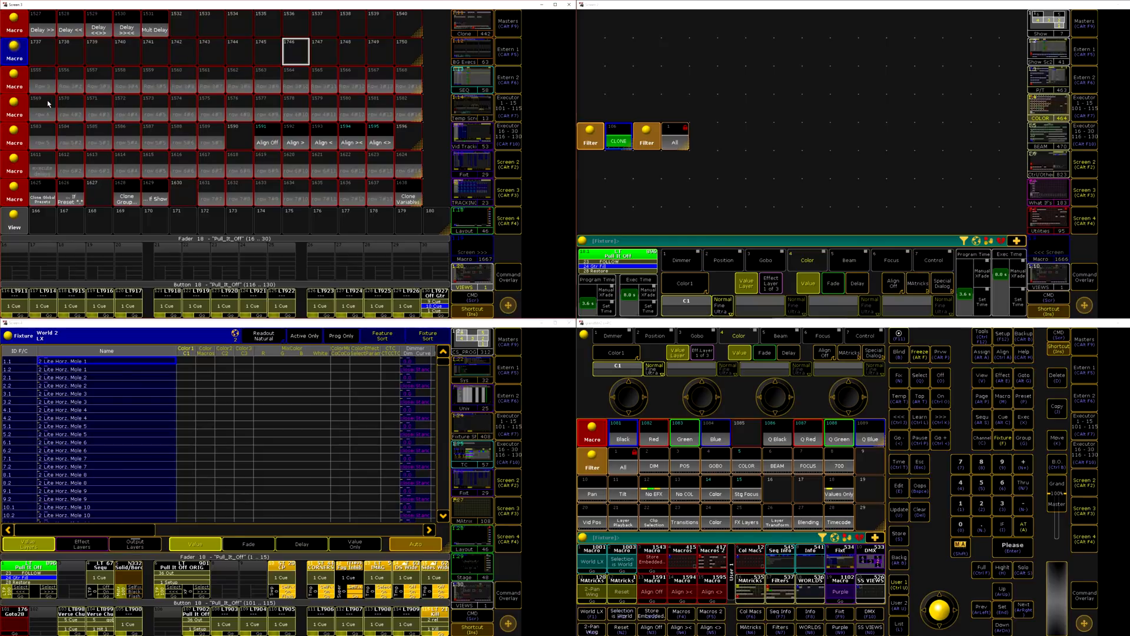
pyautogui.moveTo(379, 66)
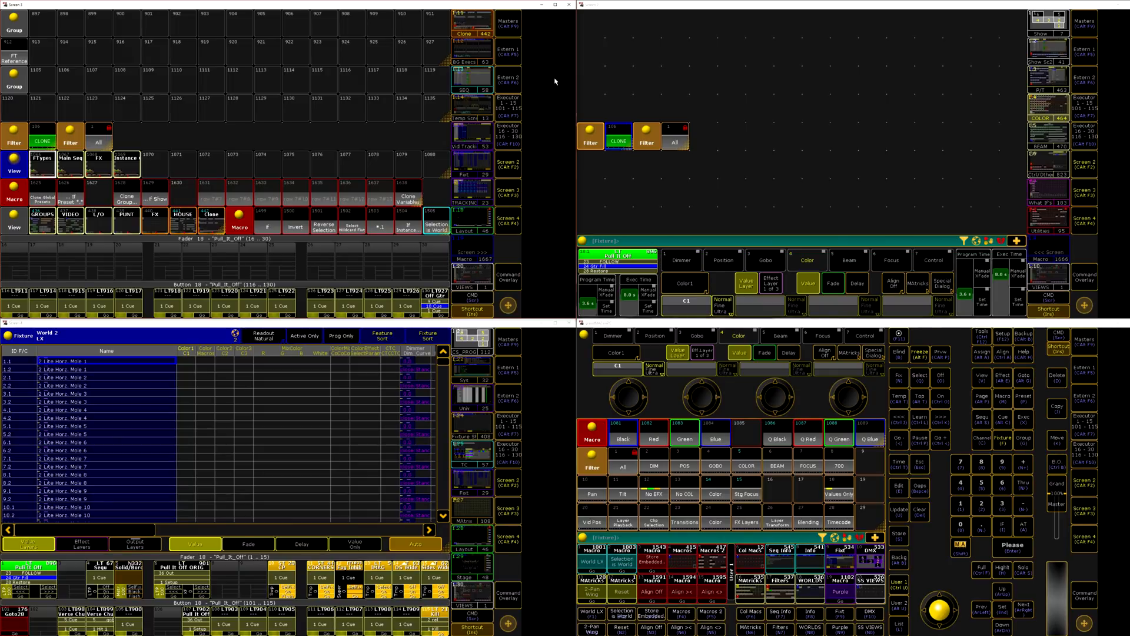
pyautogui.moveTo(216, 42)
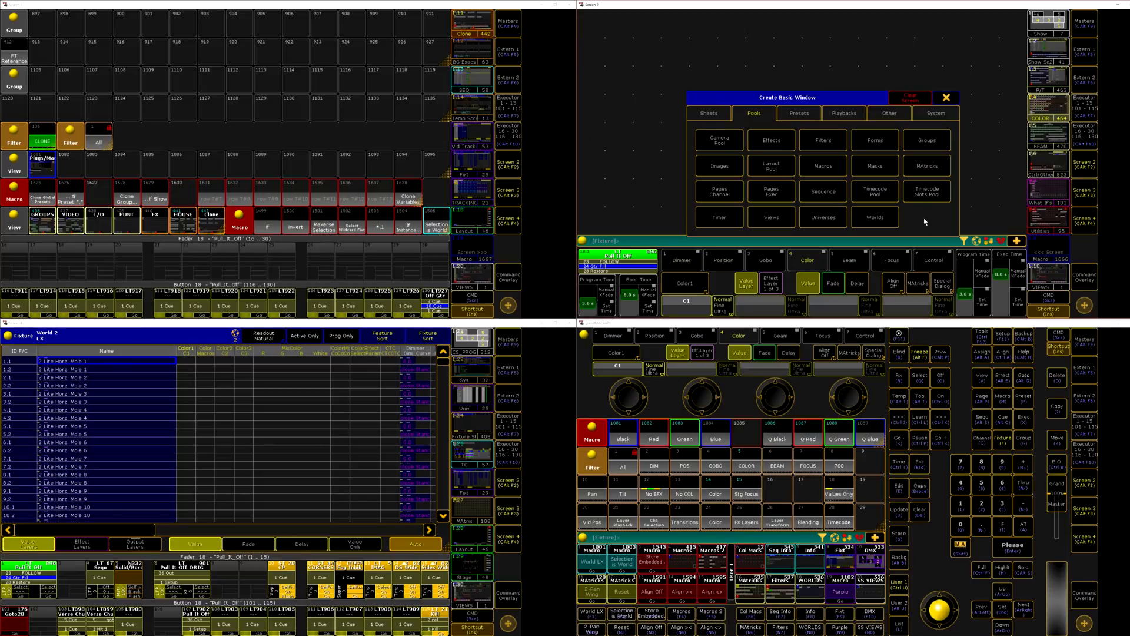
# Put a Macro pool row on Screen 2 in place of the Filter pool.
pyautogui.click(945, 96)
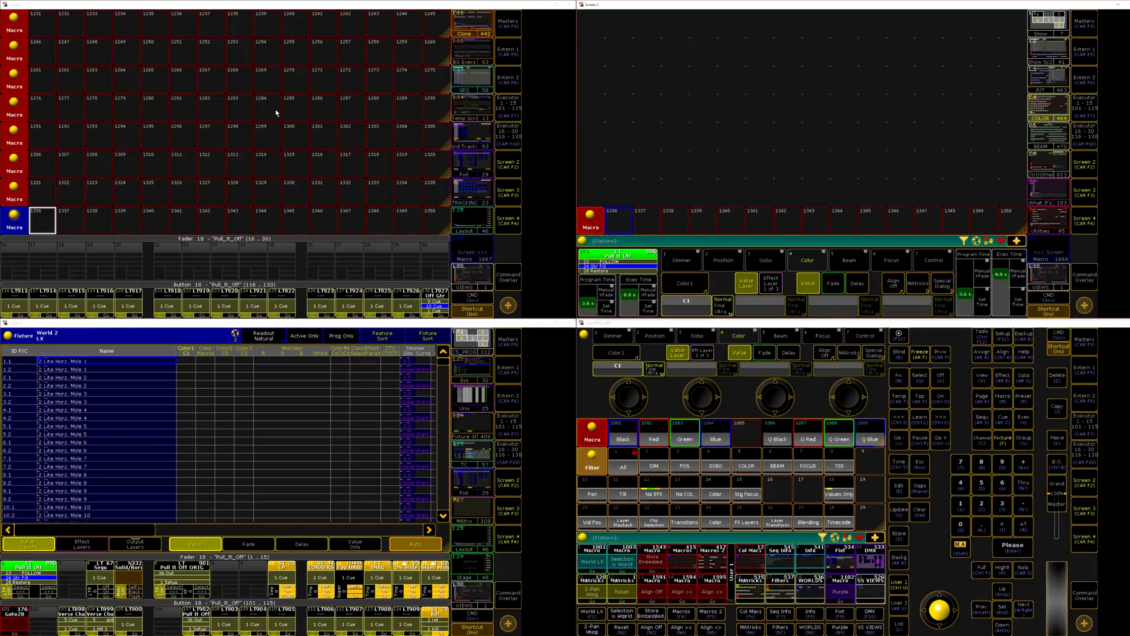
pyautogui.moveTo(236, 43)
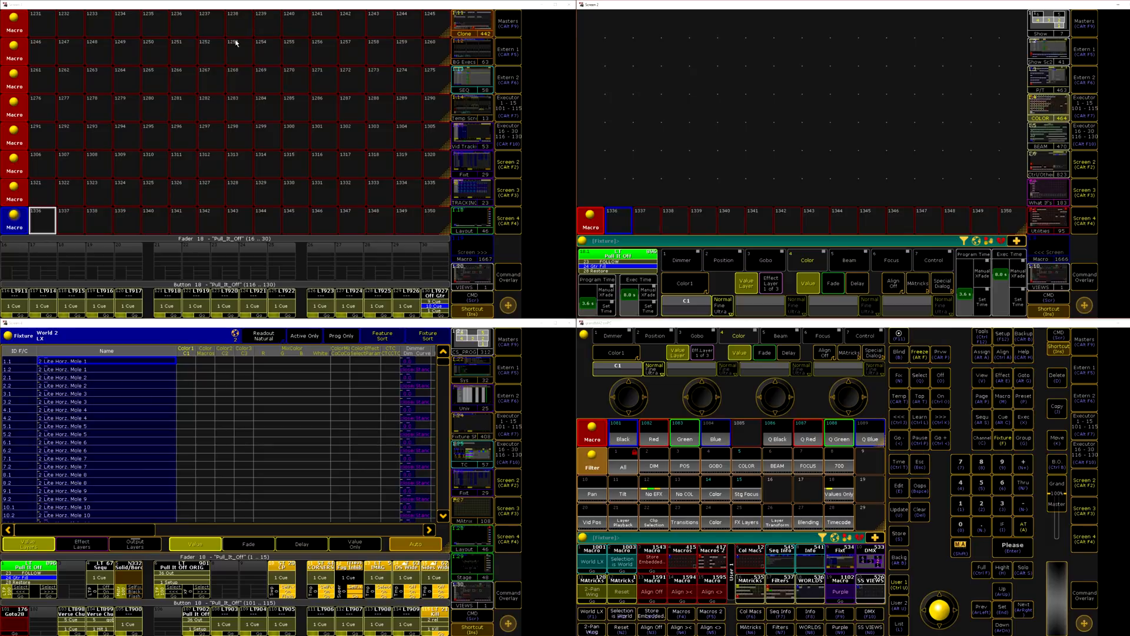
pyautogui.moveTo(777, 215)
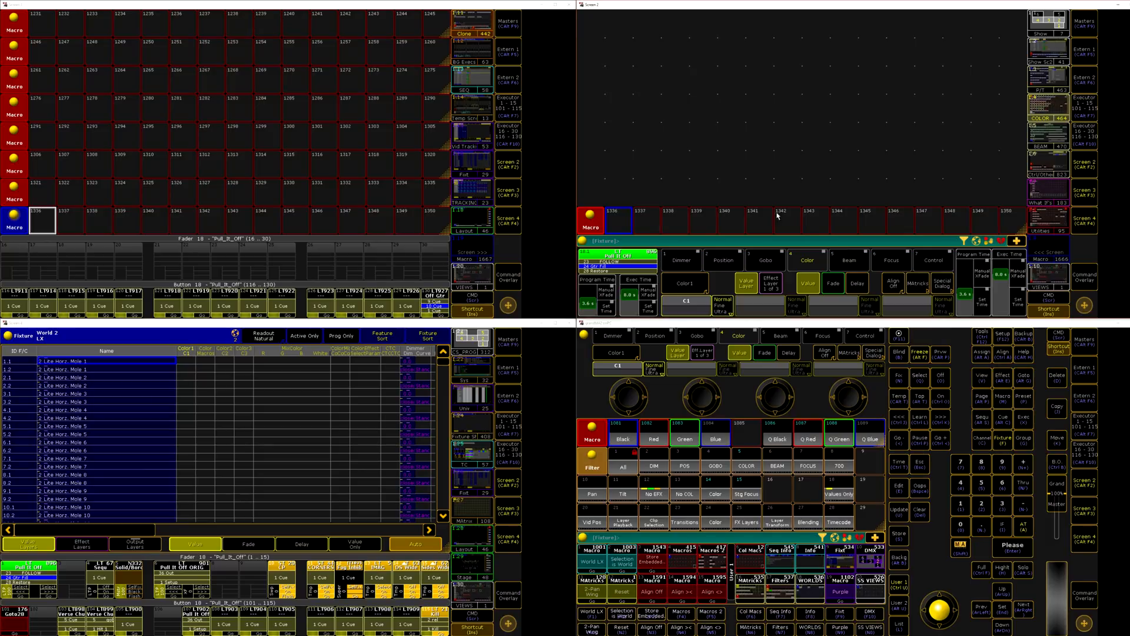
pyautogui.moveTo(326, 183)
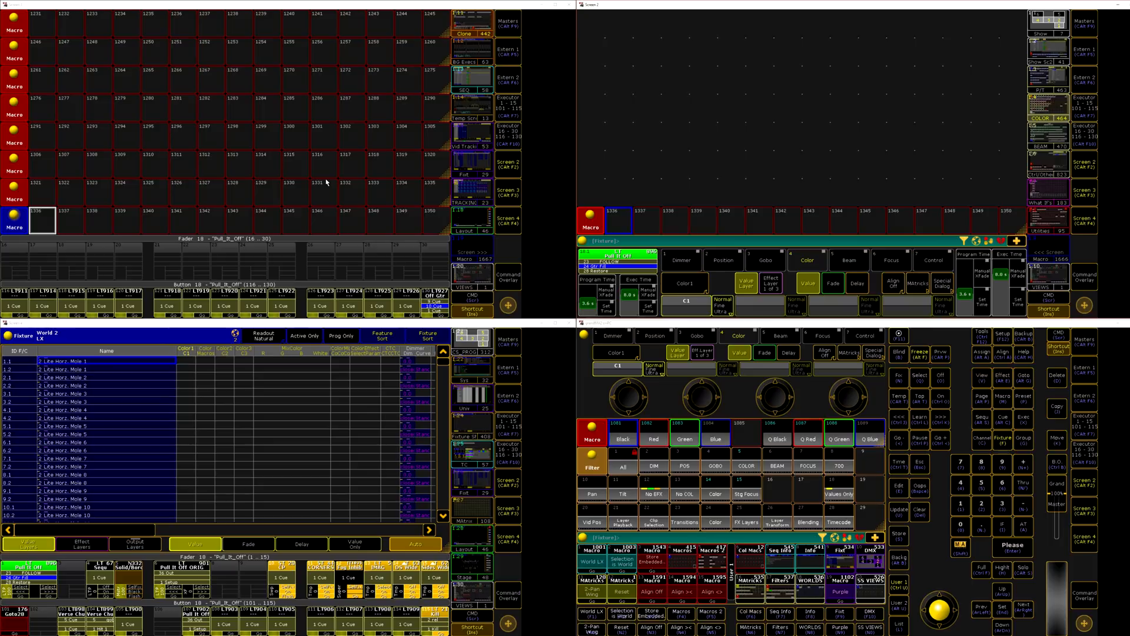